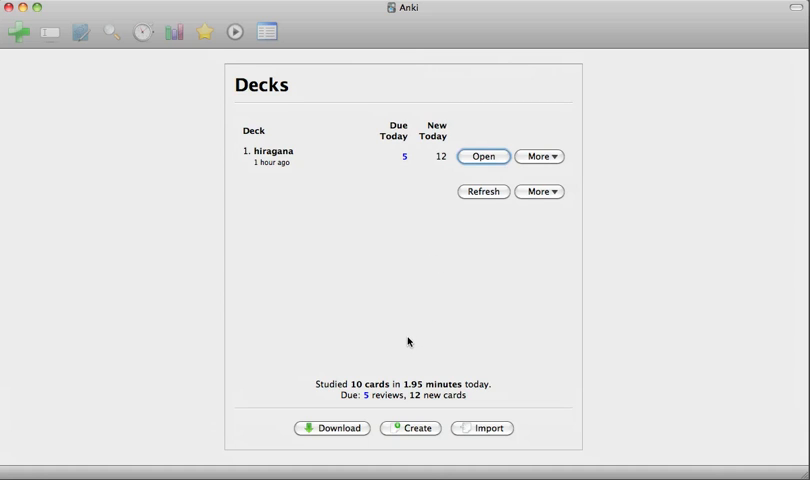
pyautogui.moveTo(308, 316)
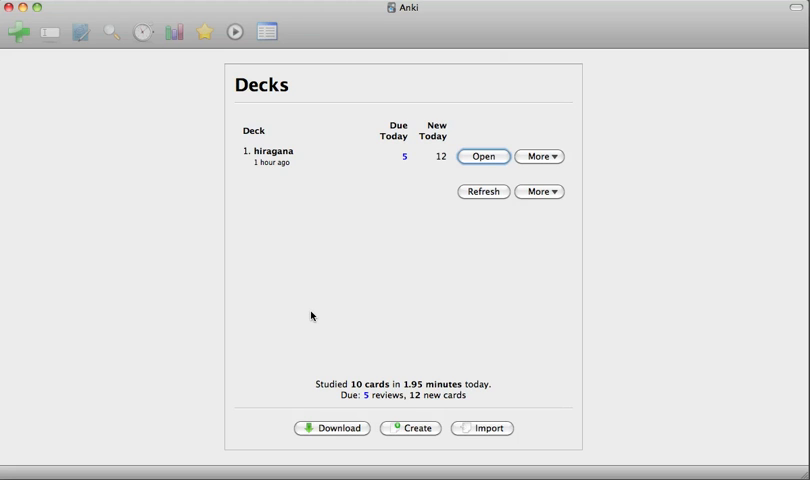
pyautogui.moveTo(378, 60)
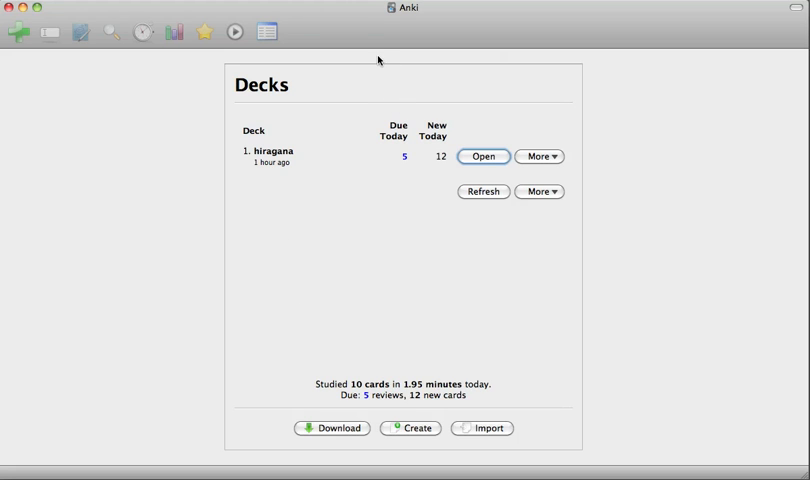
pyautogui.moveTo(394, 398)
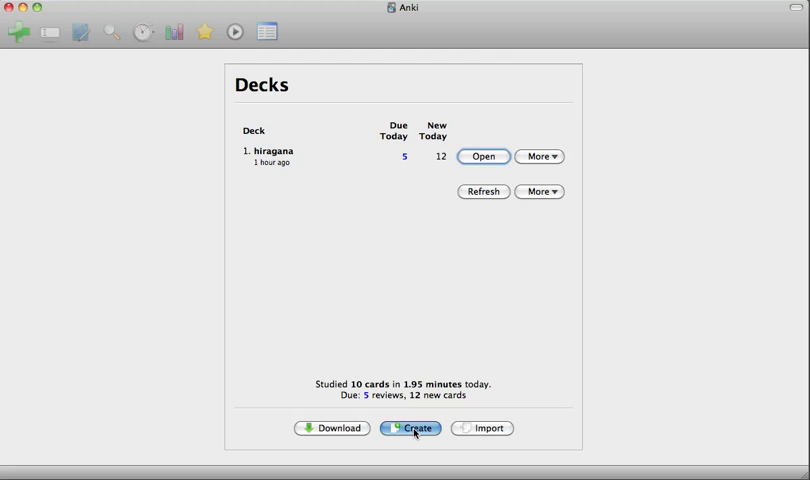
# - Create a new deck named 'My Passion List' and confirm its name
pyautogui.click(410, 428)
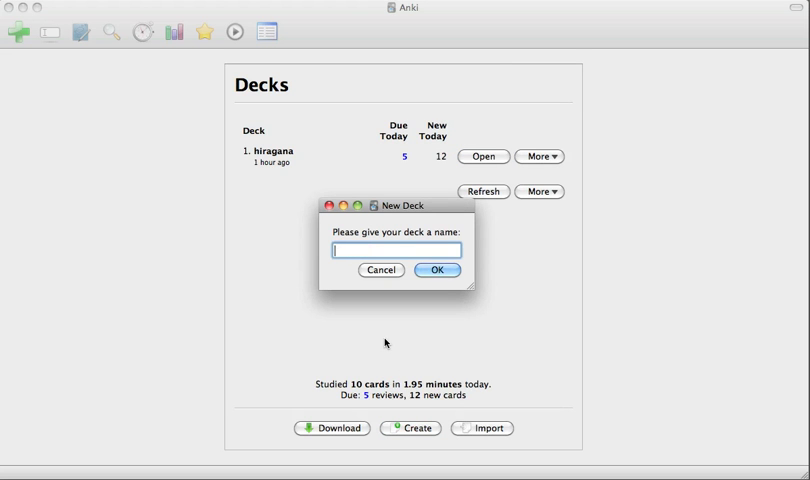
pyautogui.write('My Passion Lis')
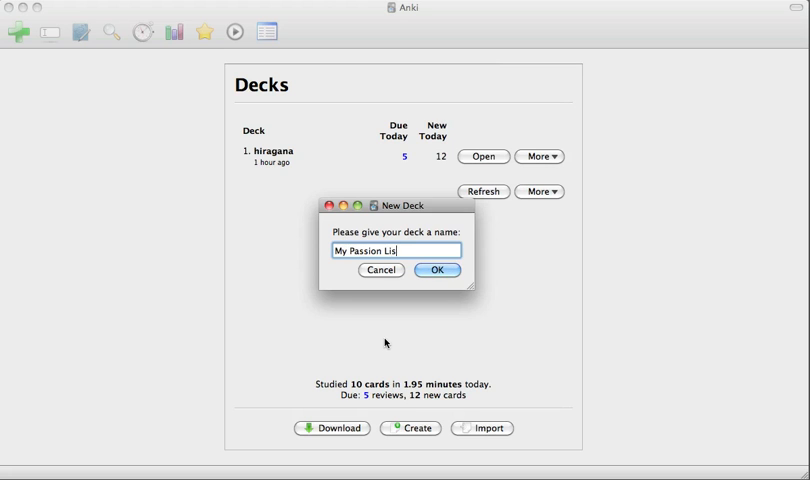
pyautogui.click(436, 270)
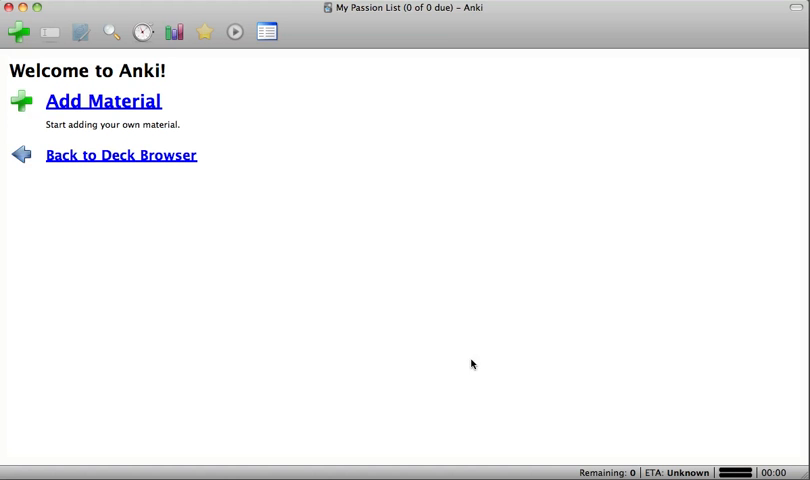
pyautogui.moveTo(276, 192)
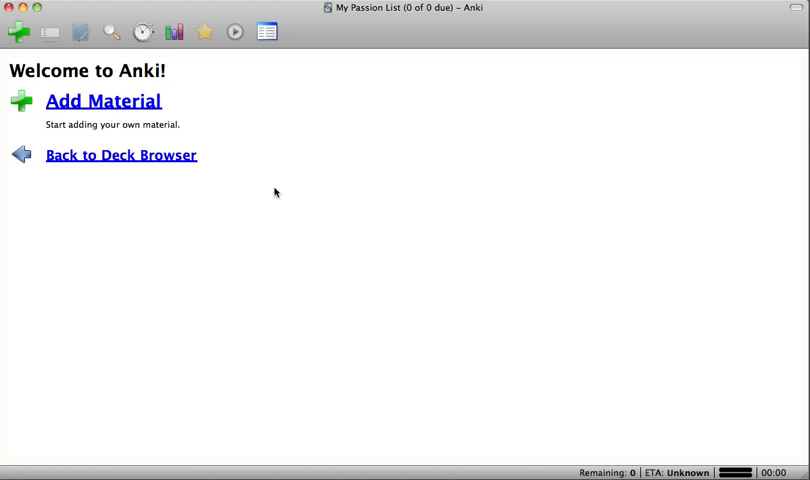
pyautogui.moveTo(120, 104)
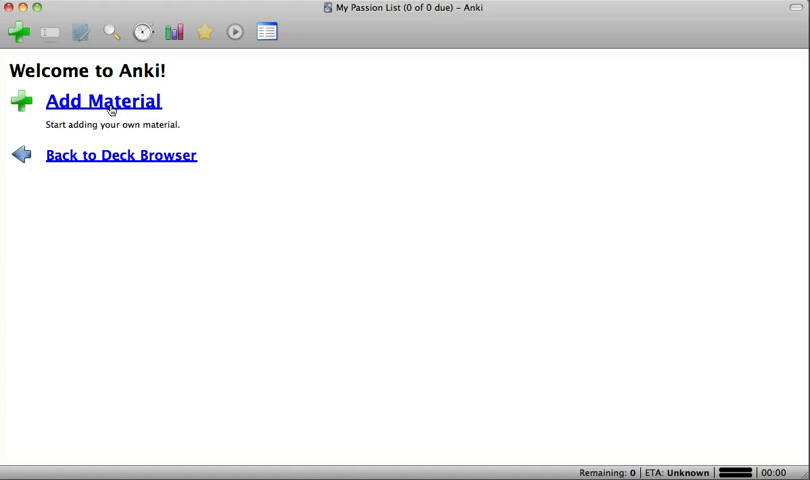
# - Bring up the Add Items window for the My Passion List deck
pyautogui.click(104, 100)
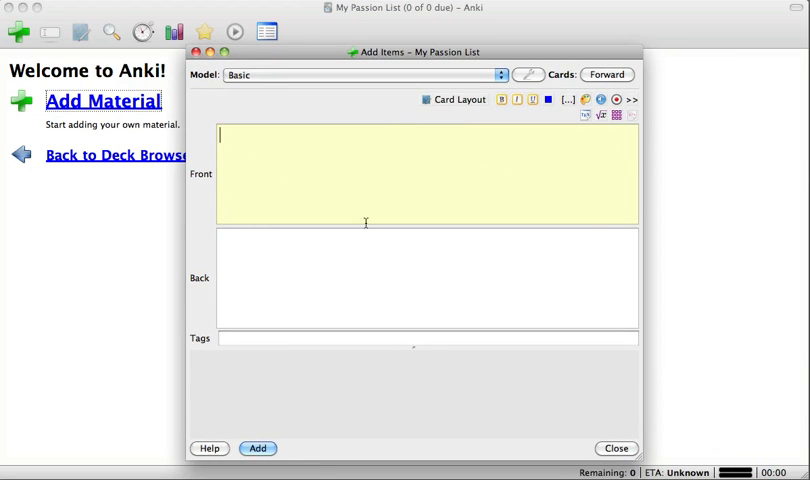
pyautogui.moveTo(308, 240)
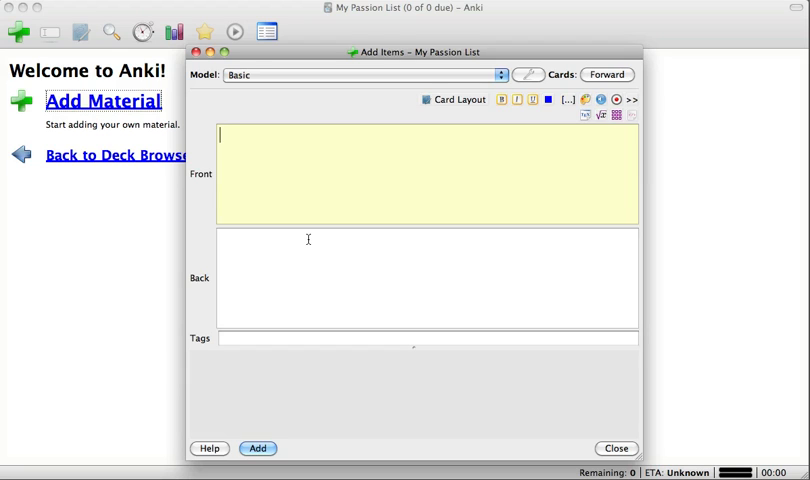
pyautogui.moveTo(206, 184)
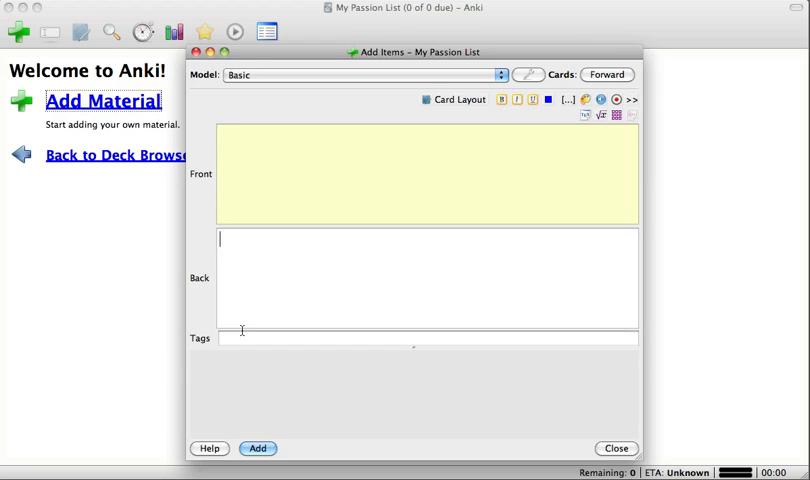
pyautogui.moveTo(280, 268)
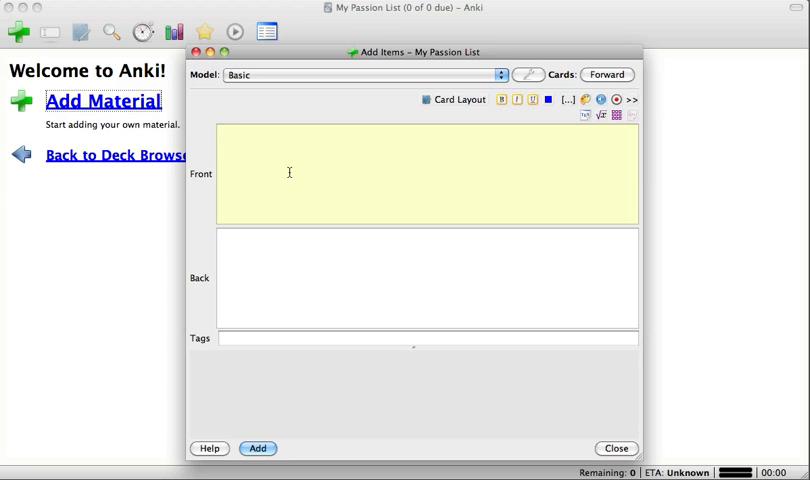
# - Add the cards Mushroom/きのこ and Grapes/ぶどう, then begin an Apple card
pyautogui.write('Mushroom')
pyautogui.click(426, 278)
pyautogui.write('き')
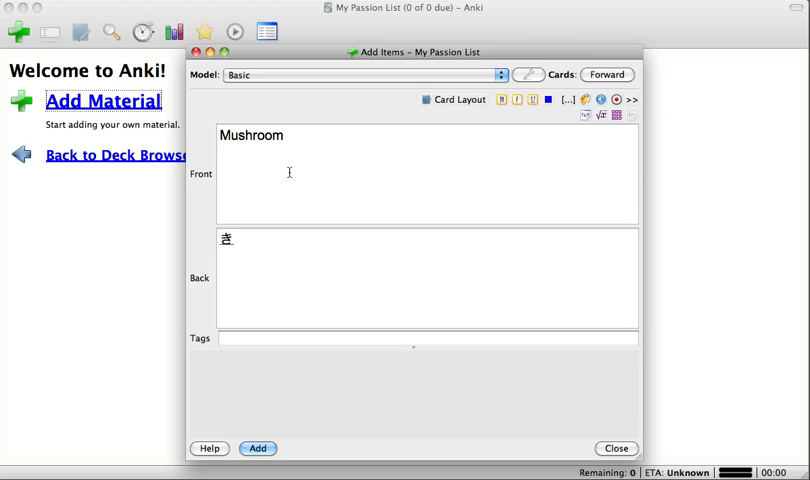
pyautogui.write('のこ')
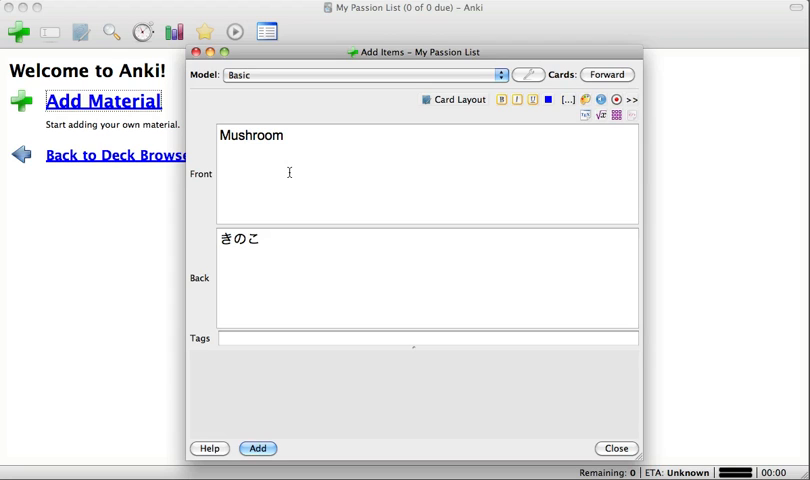
pyautogui.moveTo(286, 400)
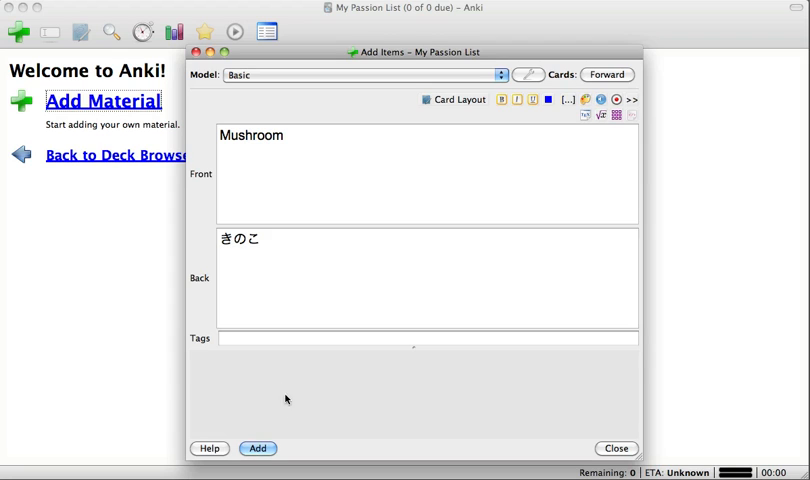
pyautogui.click(256, 448)
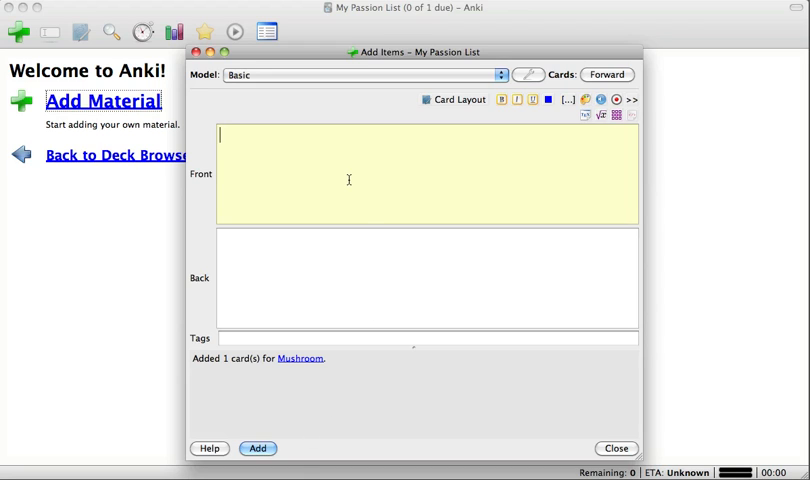
pyautogui.write('Grapes')
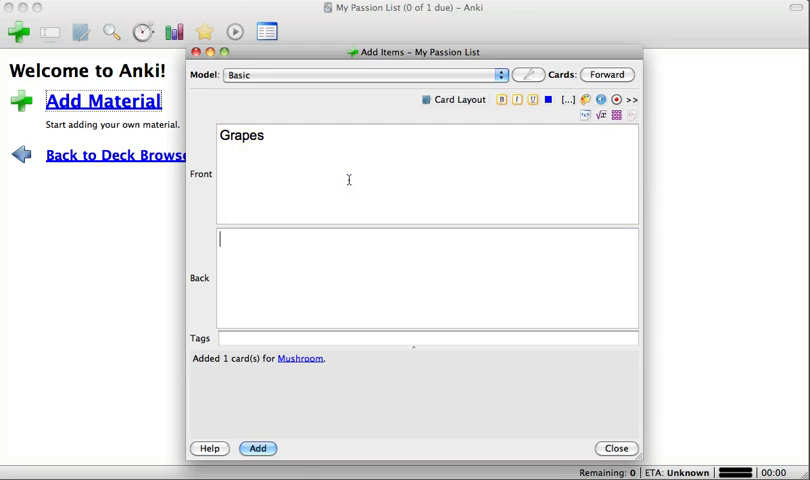
pyautogui.write('ぶどう')
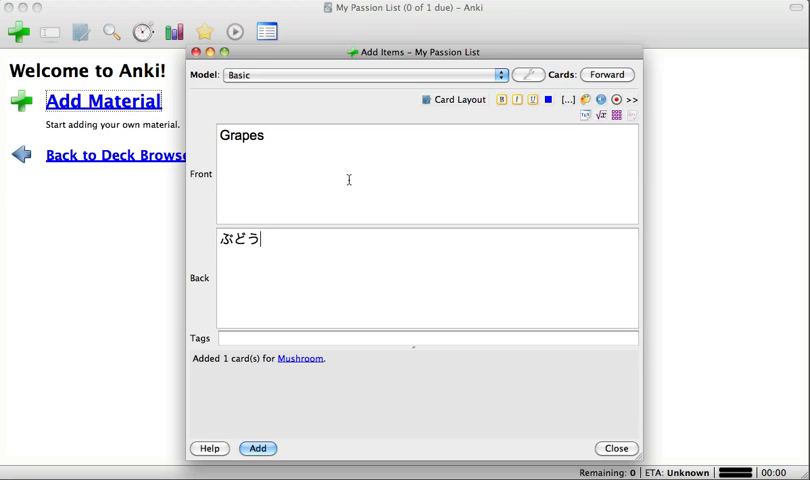
pyautogui.click(258, 448)
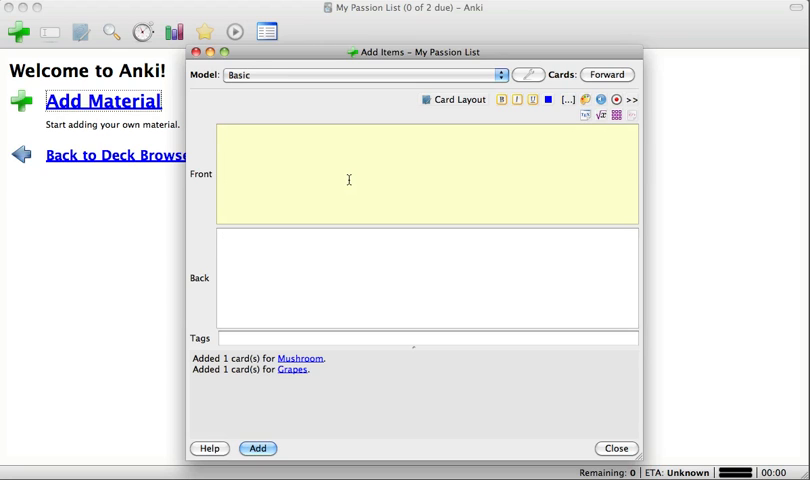
pyautogui.write('App')
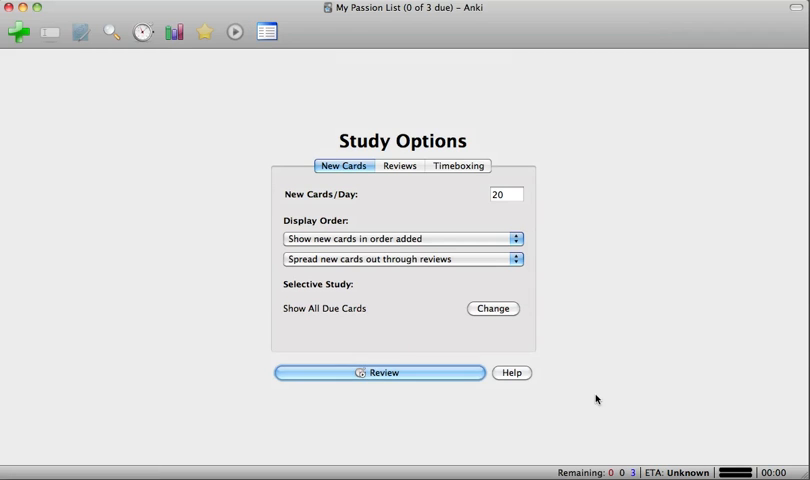
pyautogui.moveTo(392, 238)
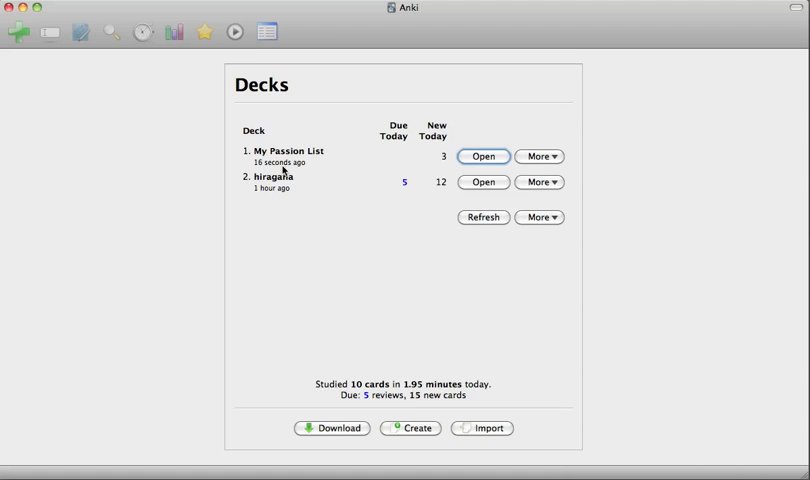
pyautogui.moveTo(410, 176)
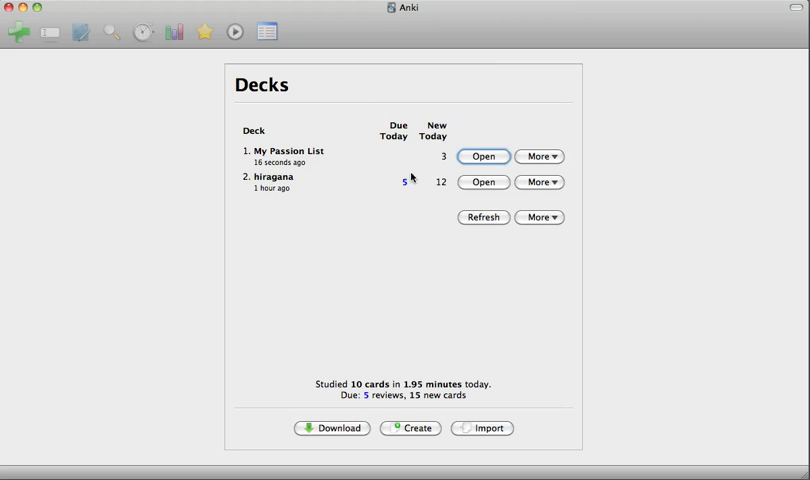
pyautogui.moveTo(282, 164)
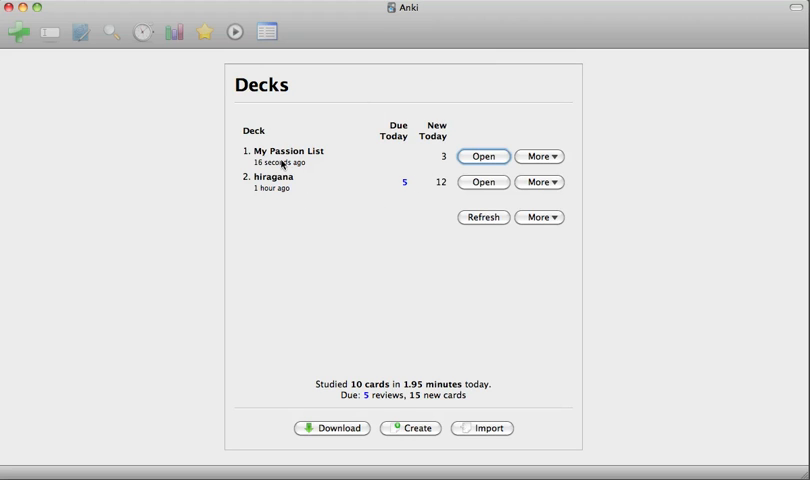
pyautogui.moveTo(368, 128)
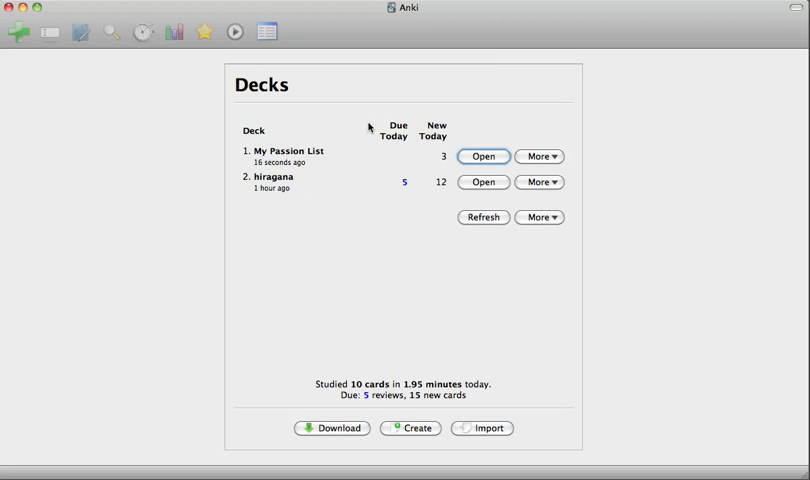
pyautogui.moveTo(376, 216)
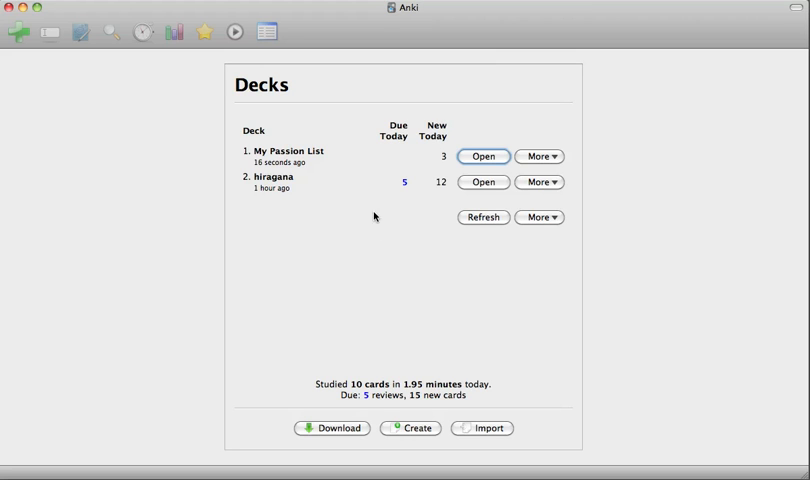
pyautogui.moveTo(404, 164)
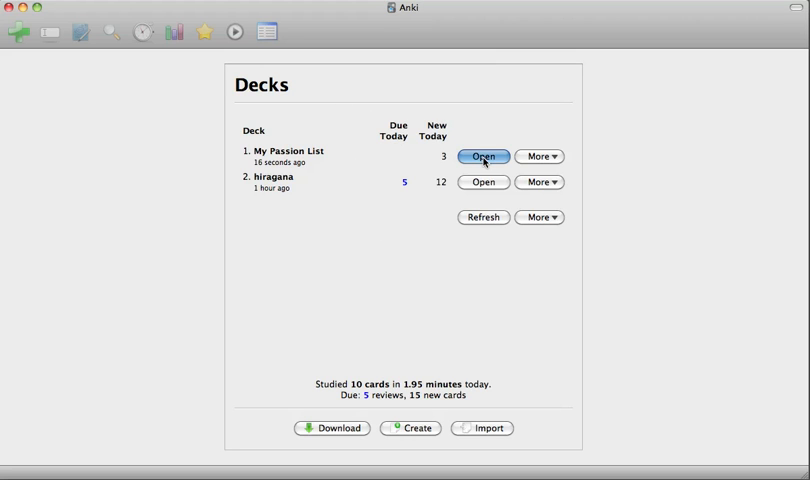
# - Open My Passion List from the deck list and start reviewing its due cards
pyautogui.click(484, 156)
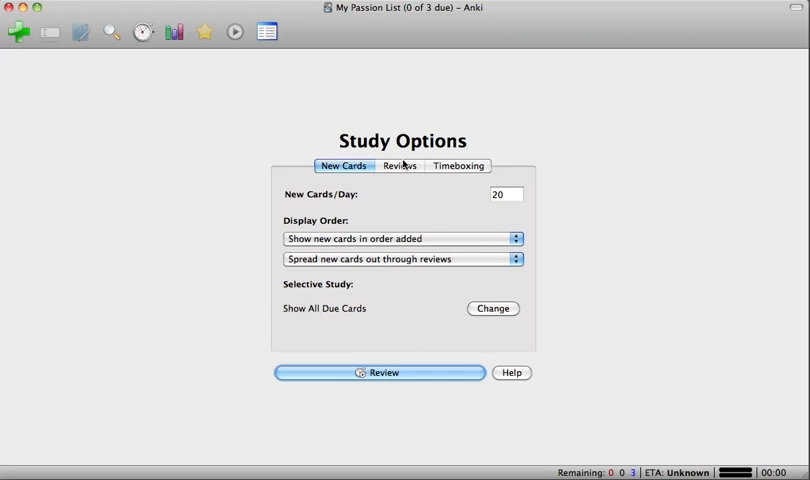
pyautogui.moveTo(392, 320)
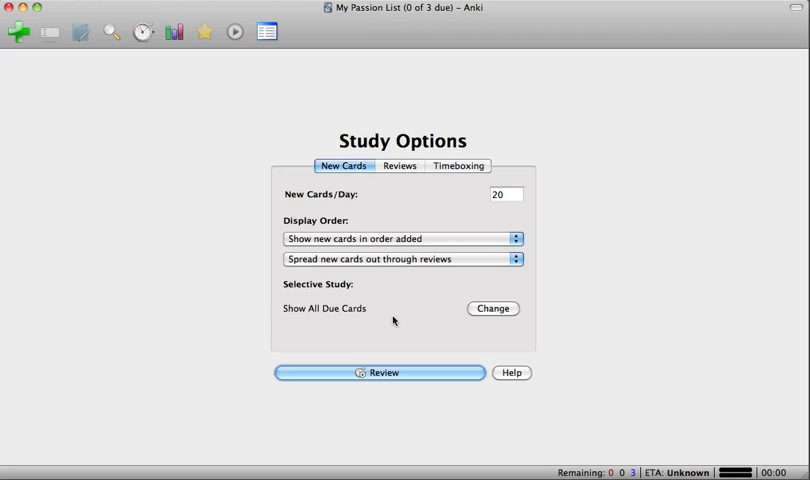
pyautogui.click(380, 372)
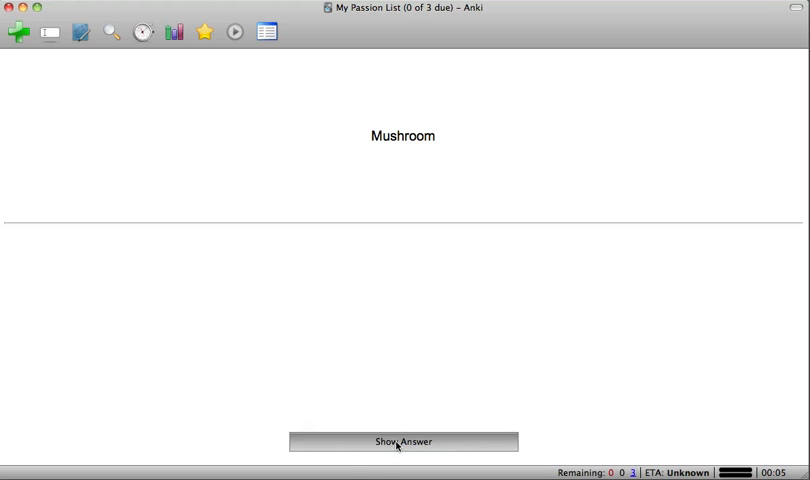
# - Reveal and grade Mushroom and Grapes, then rate Apple as Very Easy
pyautogui.click(404, 440)
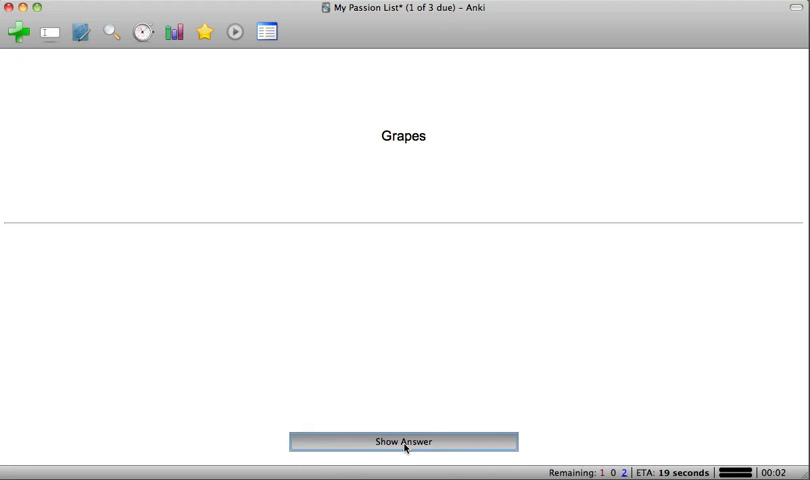
pyautogui.click(404, 440)
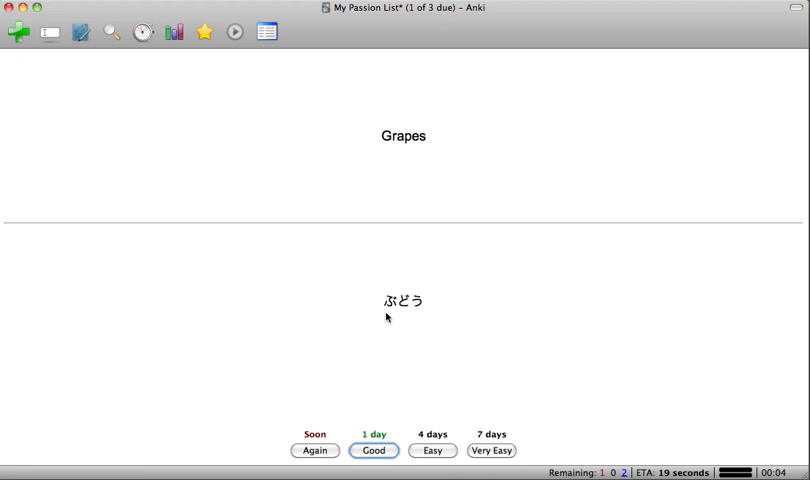
pyautogui.click(372, 450)
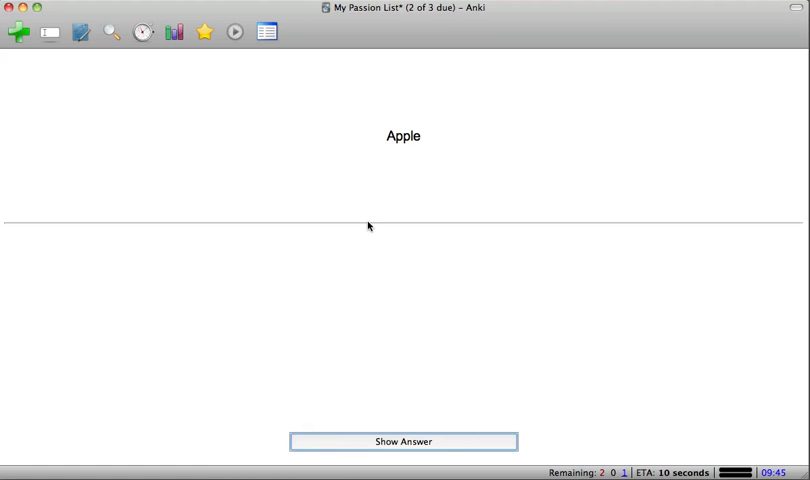
pyautogui.moveTo(400, 440)
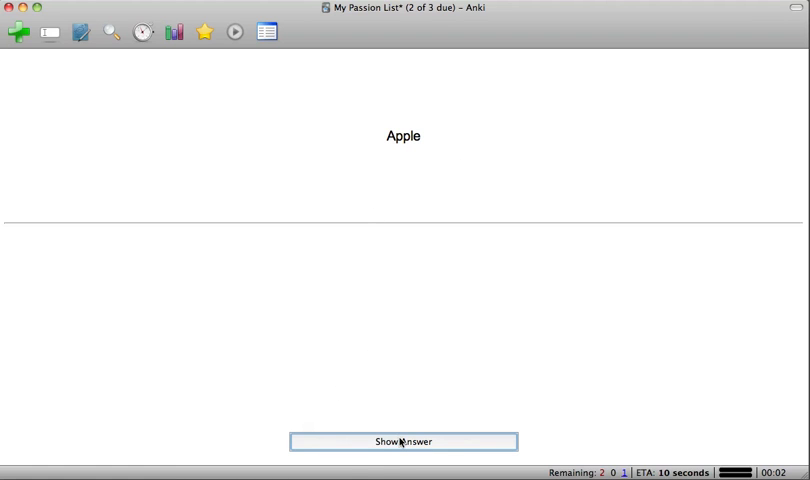
pyautogui.click(404, 440)
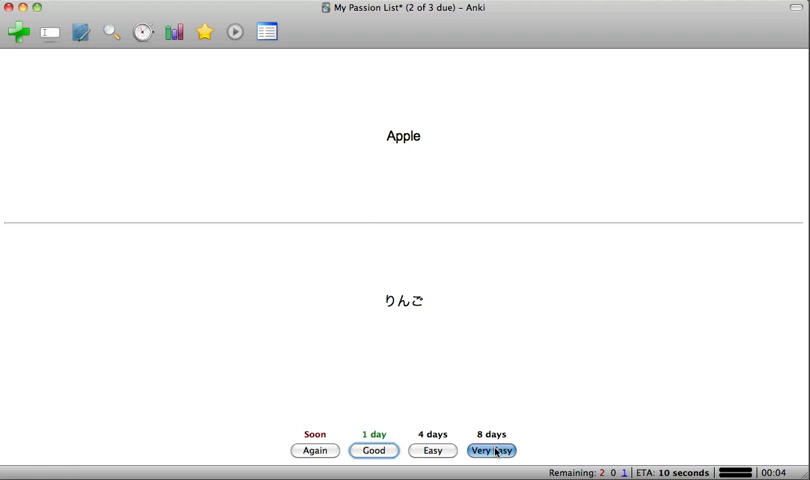
pyautogui.click(492, 450)
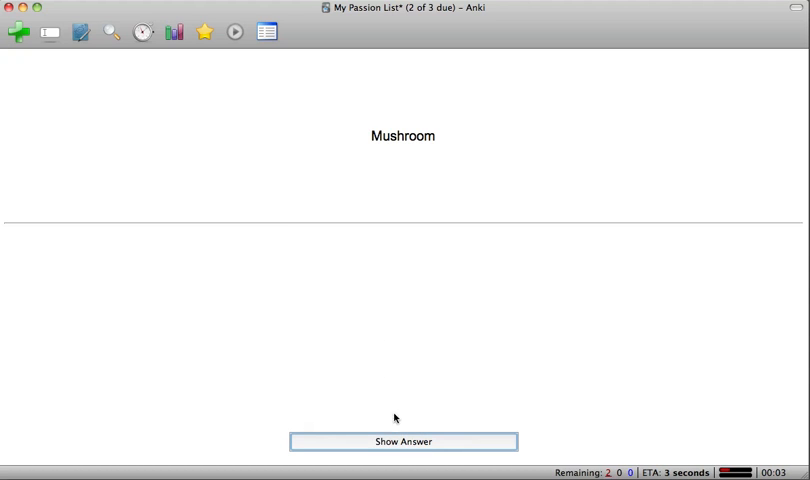
# - Rate Mushroom and Grapes as Good, reaching the Congratulations screen
pyautogui.click(404, 440)
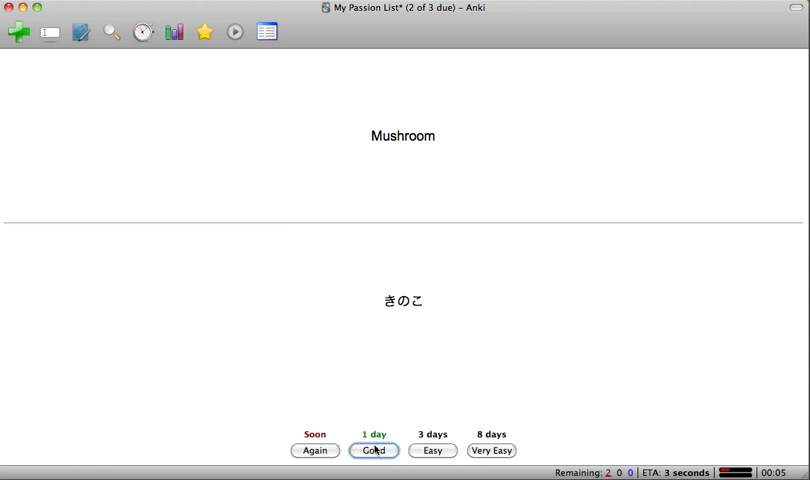
pyautogui.click(372, 450)
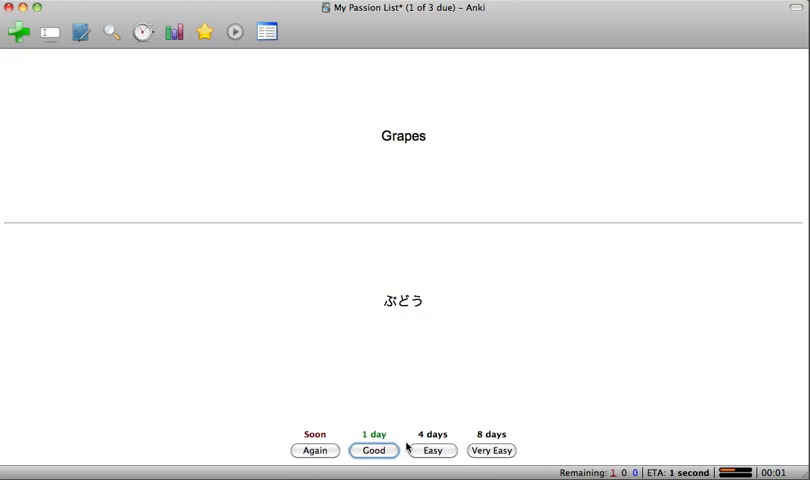
pyautogui.click(372, 450)
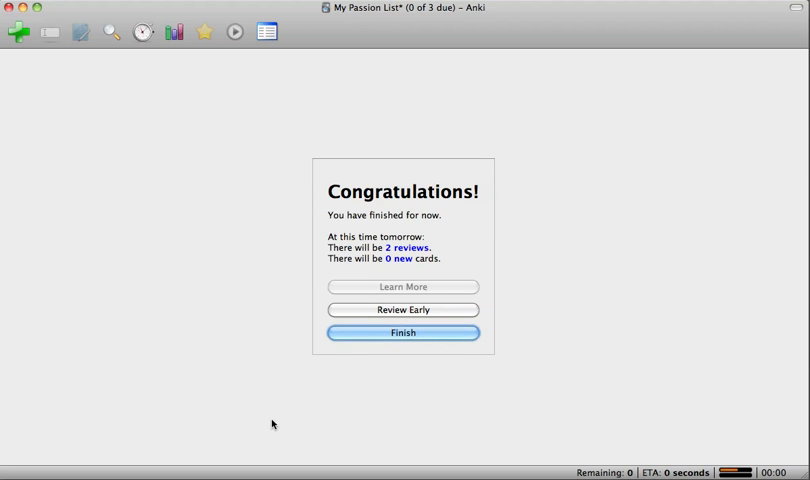
pyautogui.moveTo(380, 348)
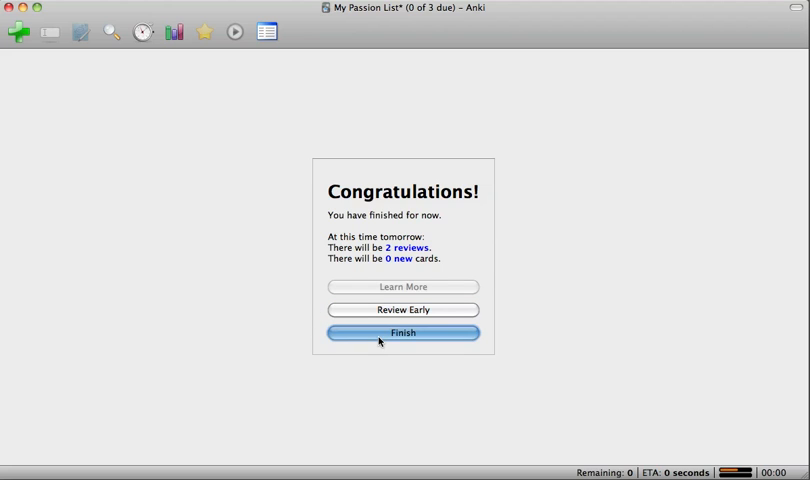
# - Finish the session and return to the Decks list
pyautogui.click(402, 332)
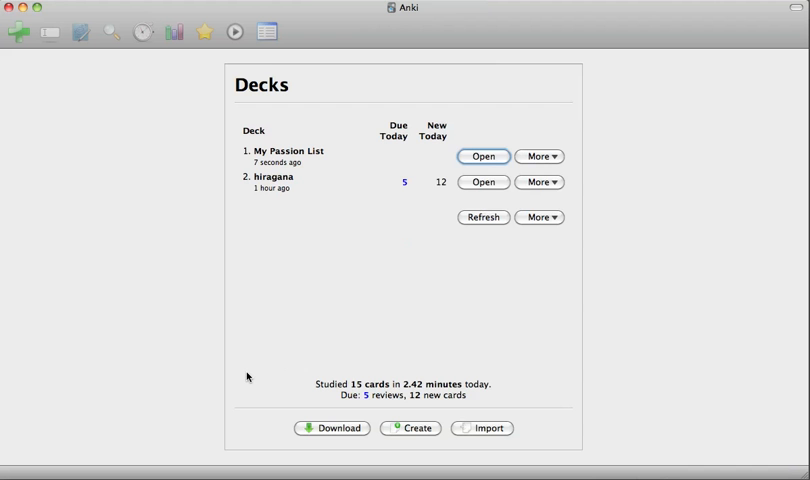